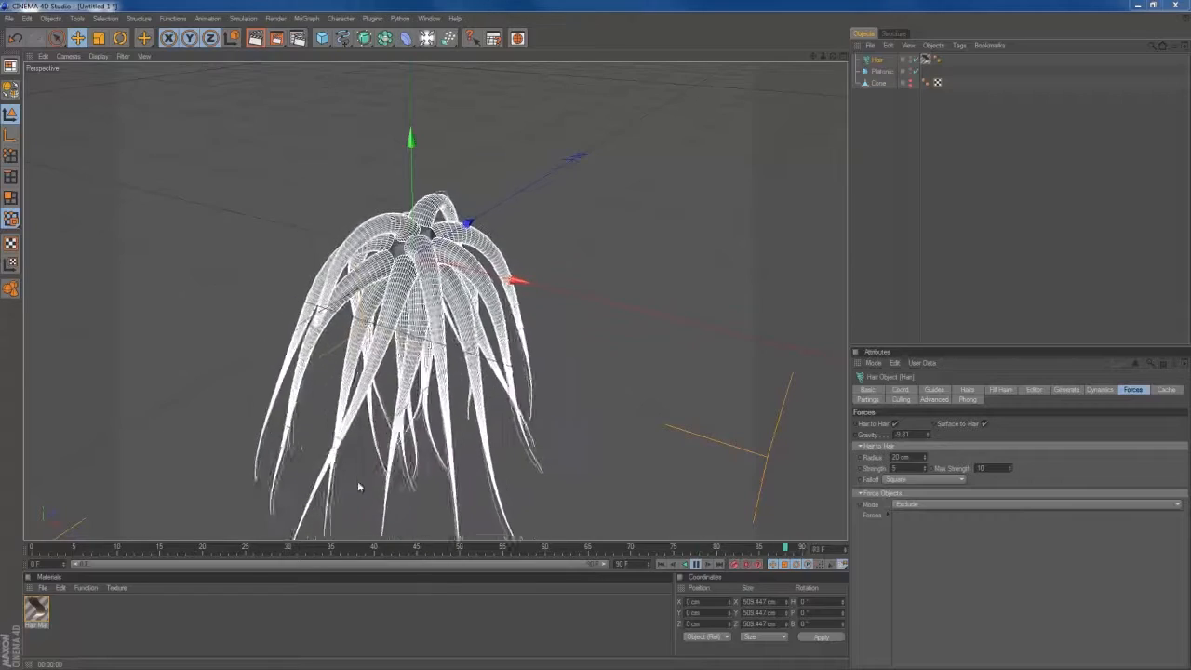
# - Start over with an empty scene, discarding the finished tentacle demo
pyautogui.click(696, 563)
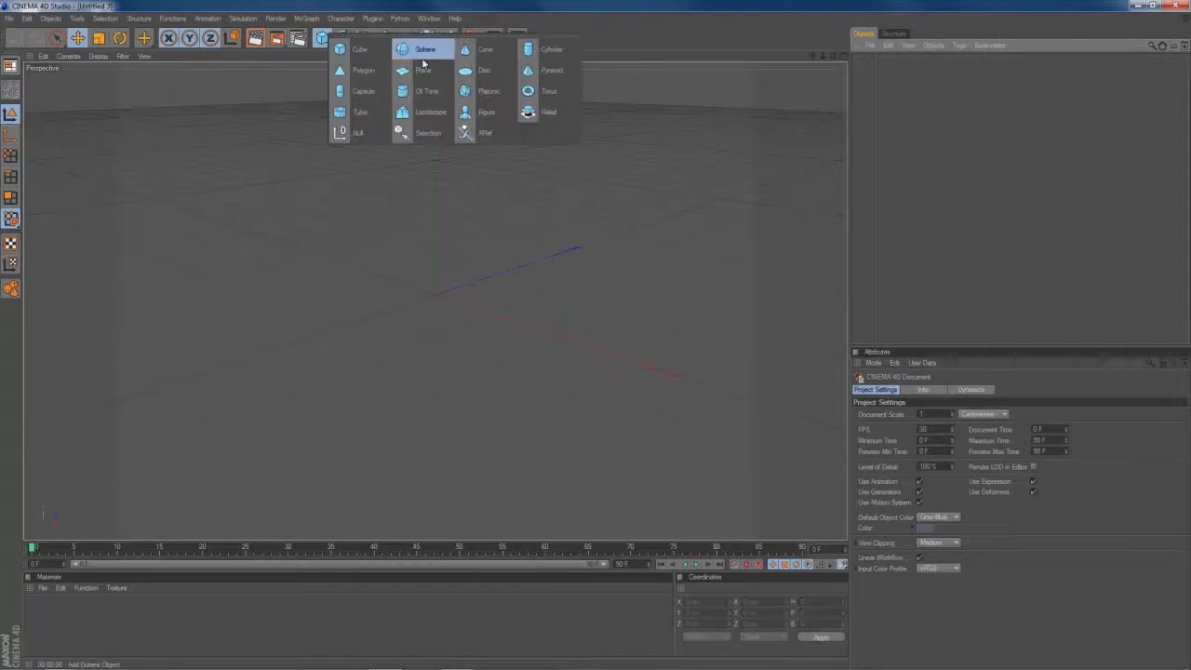
# - Add a cone with a 20 cm bottom radius and make it editable
pyautogui.click(485, 48)
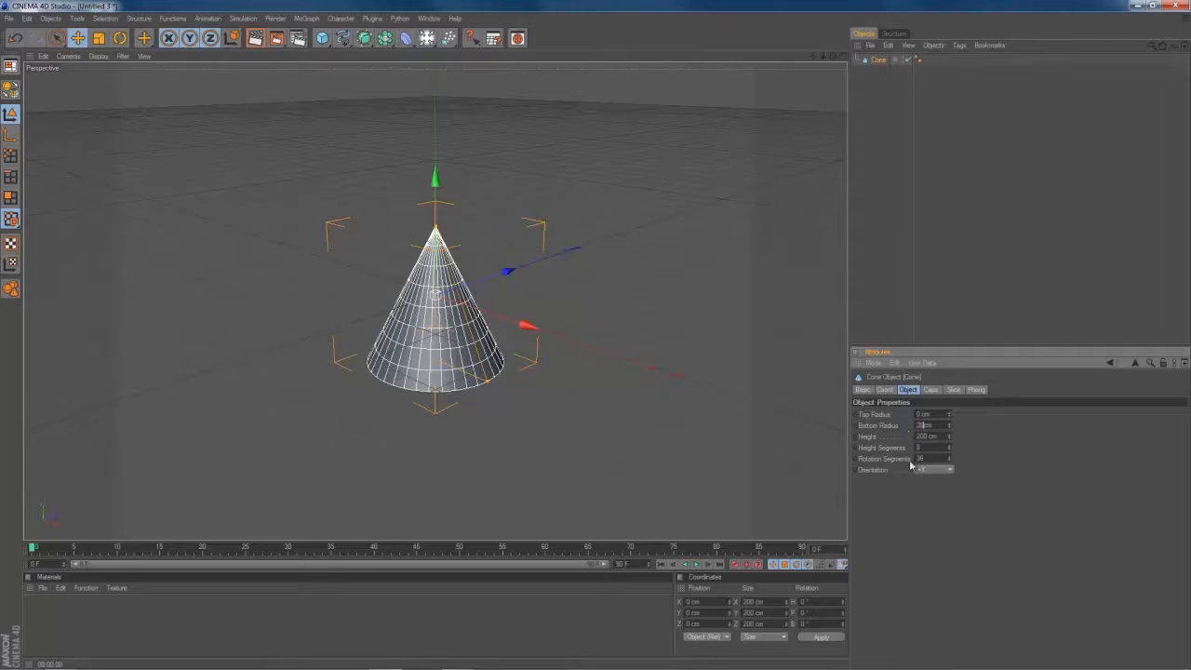
pyautogui.write('20')
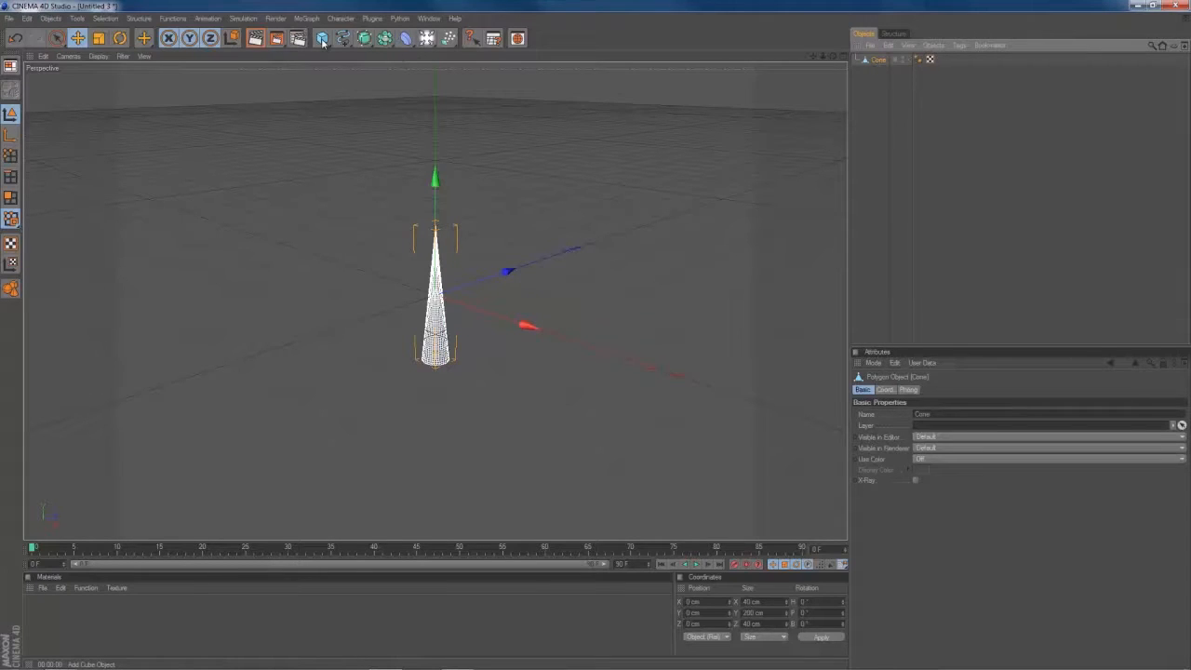
# - Add a platonic solid and grow hair outward from it
pyautogui.click(322, 38)
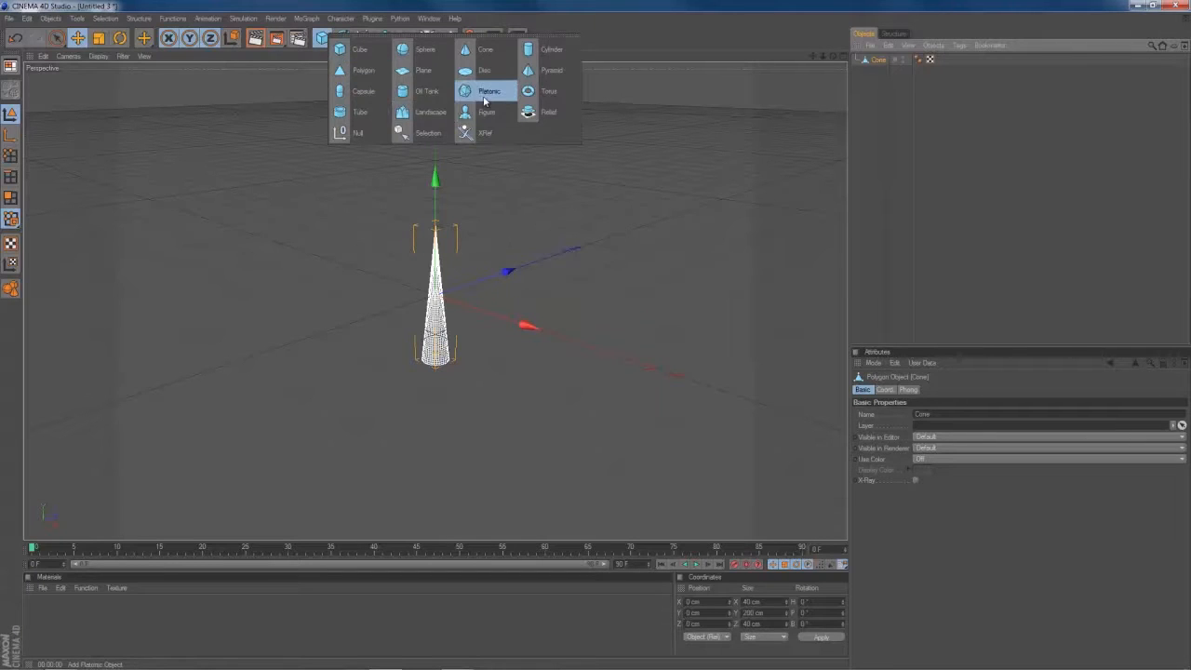
pyautogui.click(488, 90)
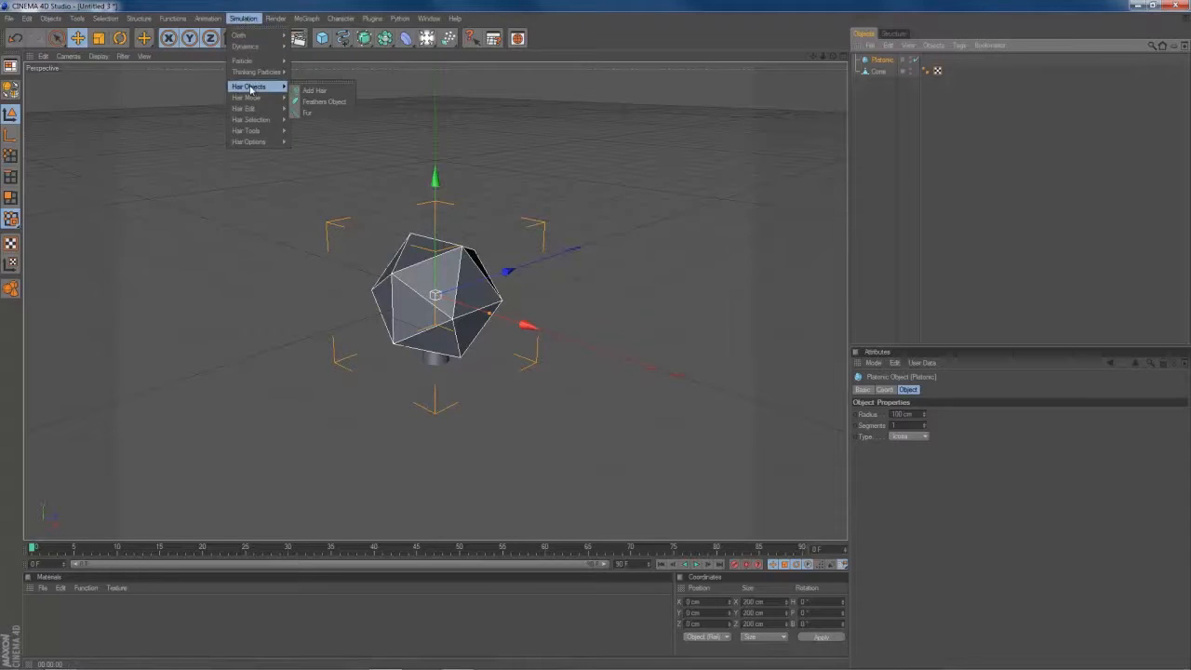
pyautogui.click(315, 91)
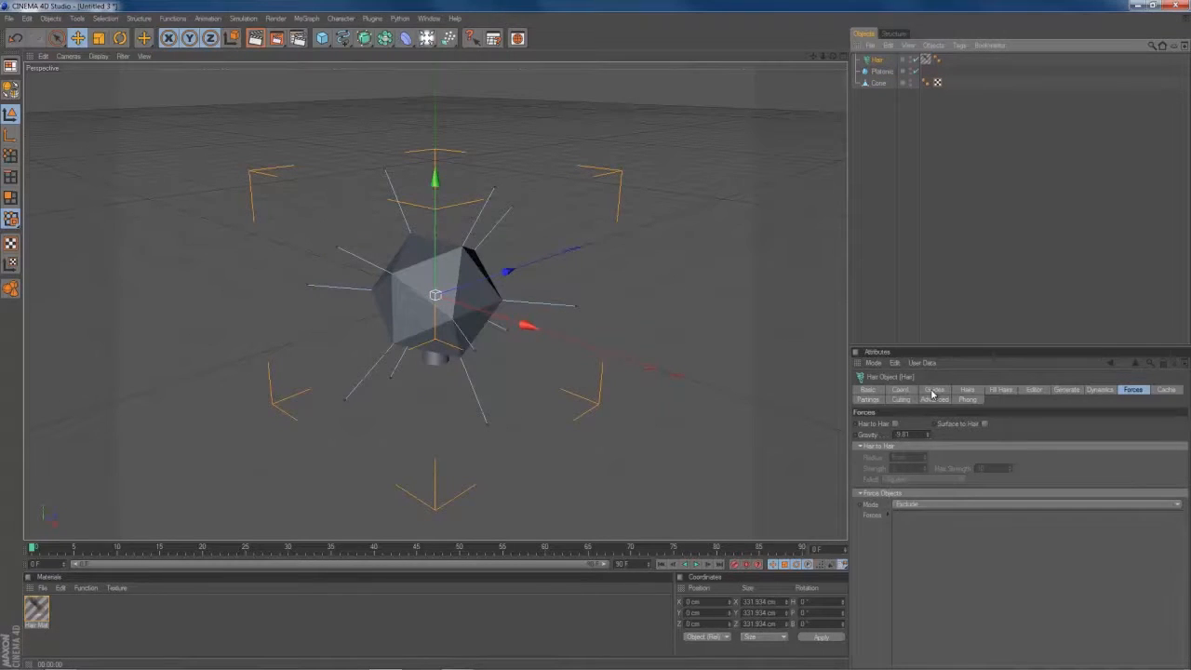
# - Root guides at Polygon Center and set rendered hairs to root As Guides
pyautogui.click(933, 389)
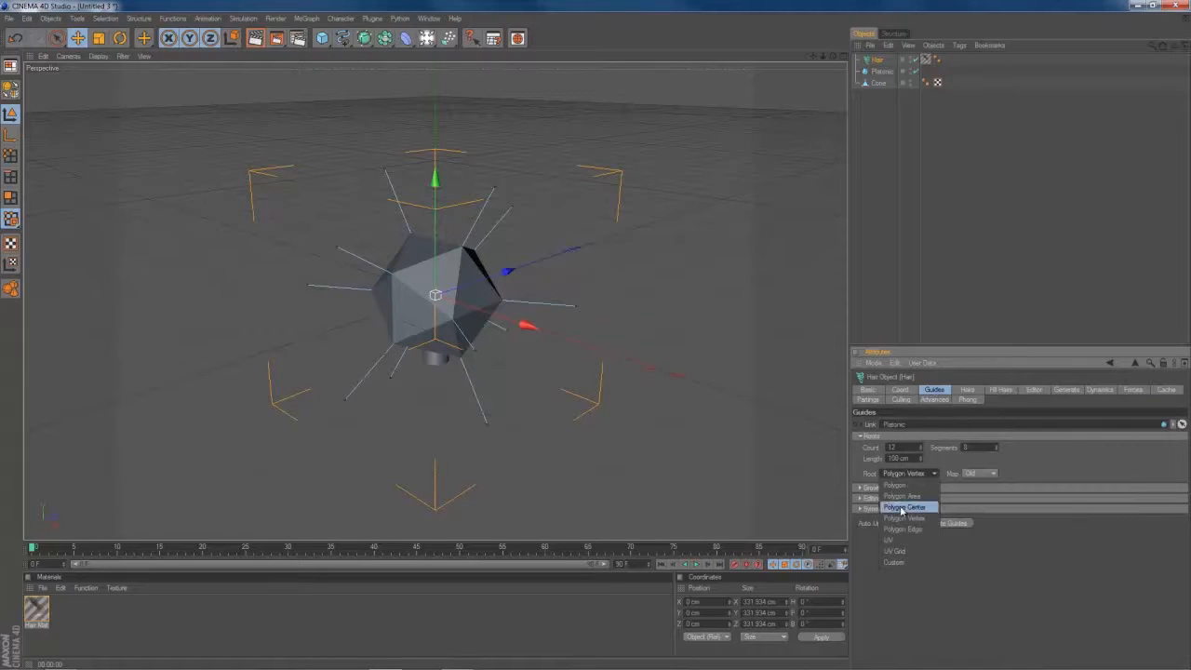
pyautogui.click(905, 506)
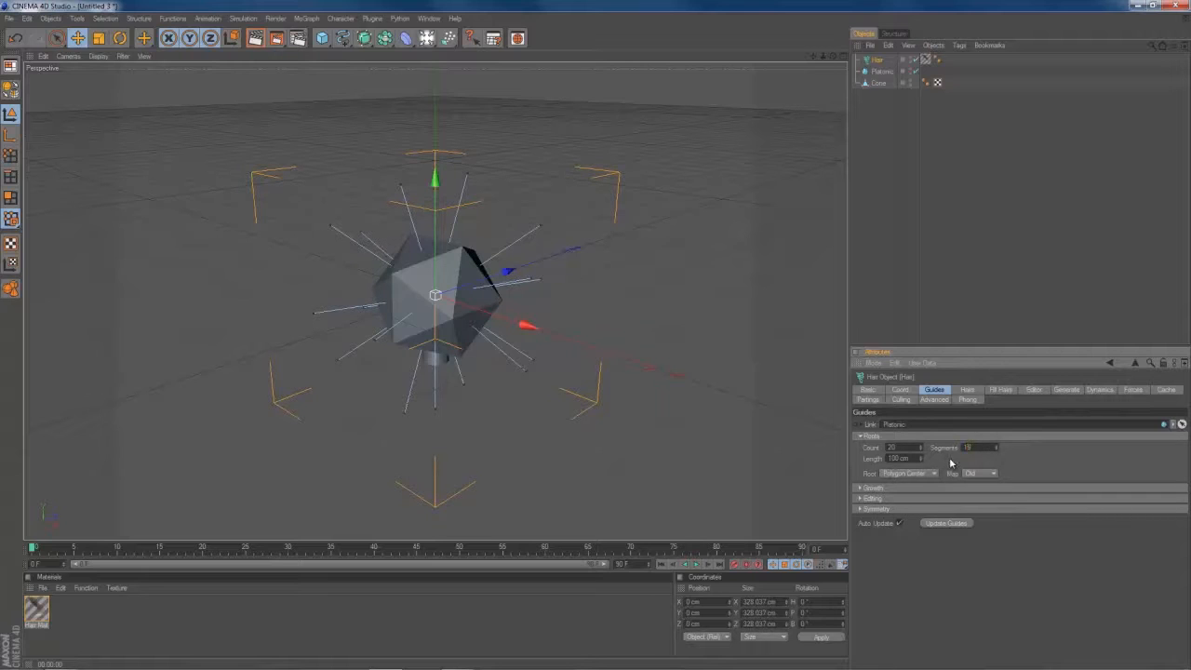
pyautogui.click(966, 389)
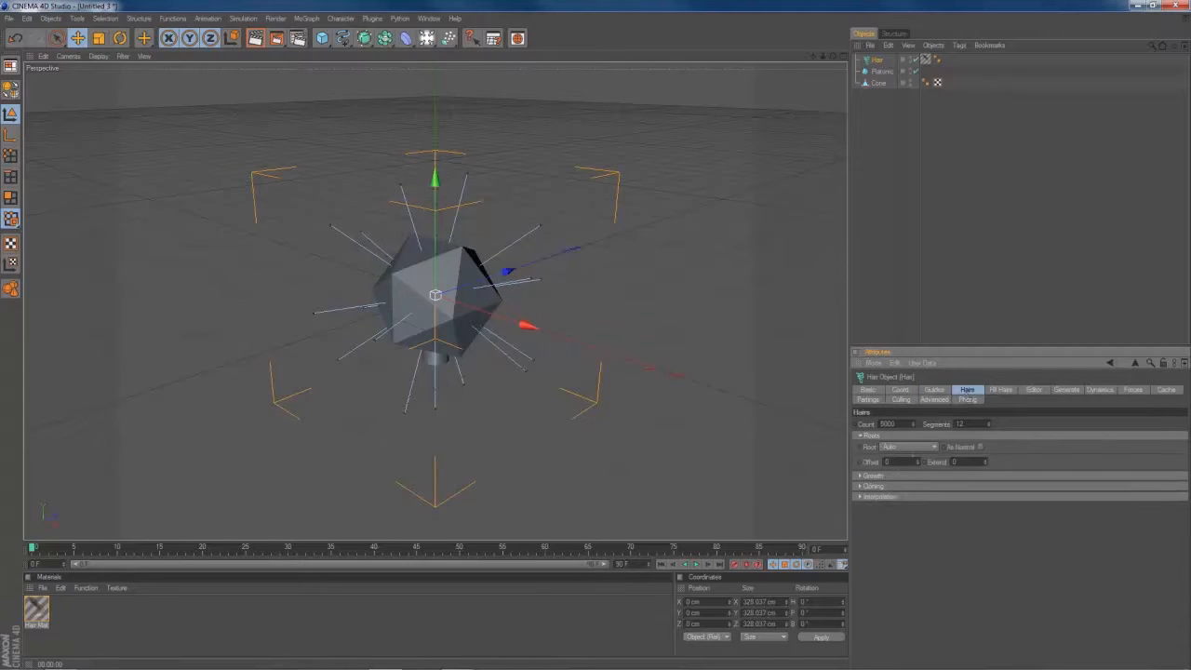
pyautogui.click(934, 446)
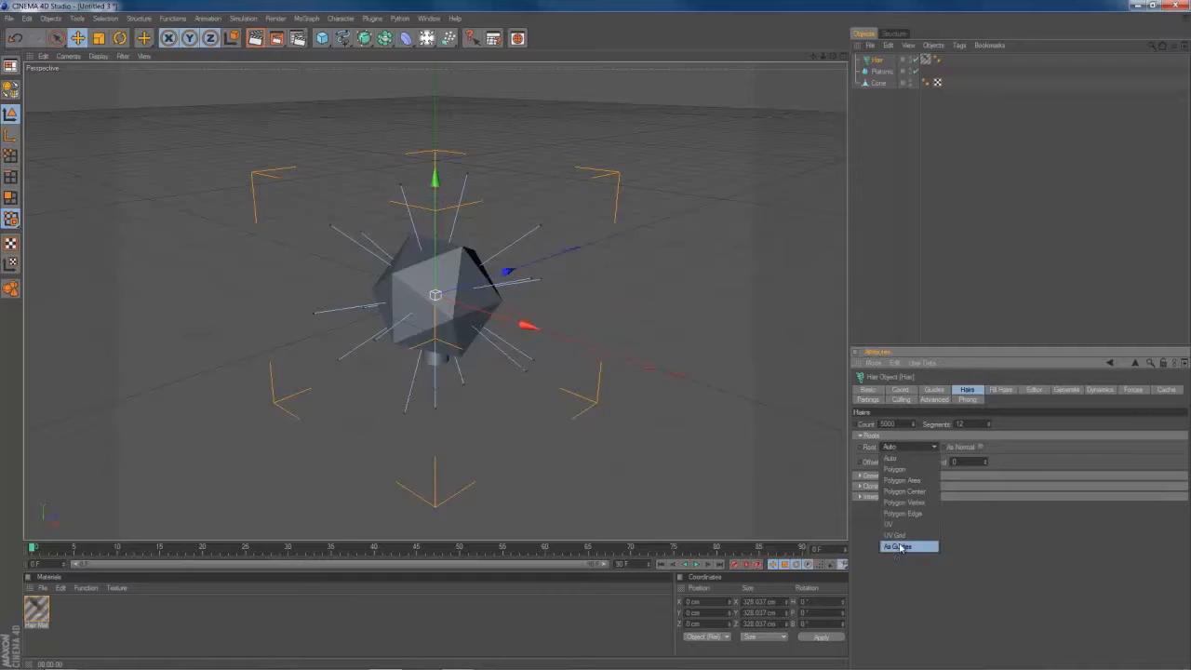
pyautogui.click(896, 546)
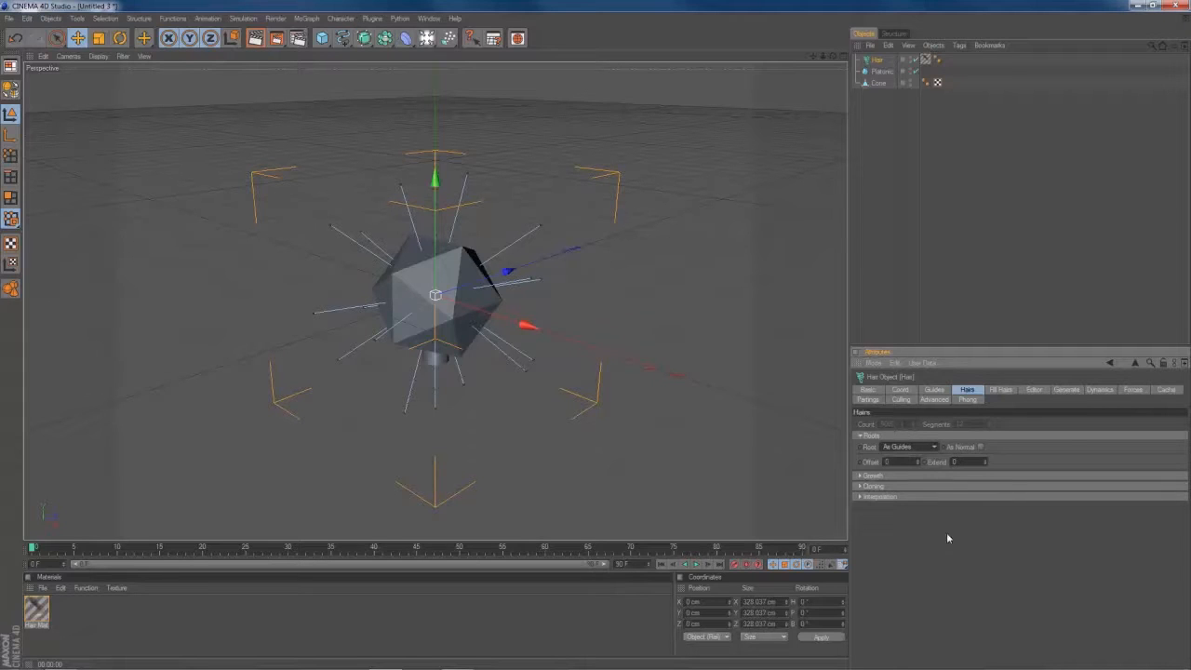
# - Set hair generation type to Instance with the cone as the instanced object
pyautogui.click(1066, 389)
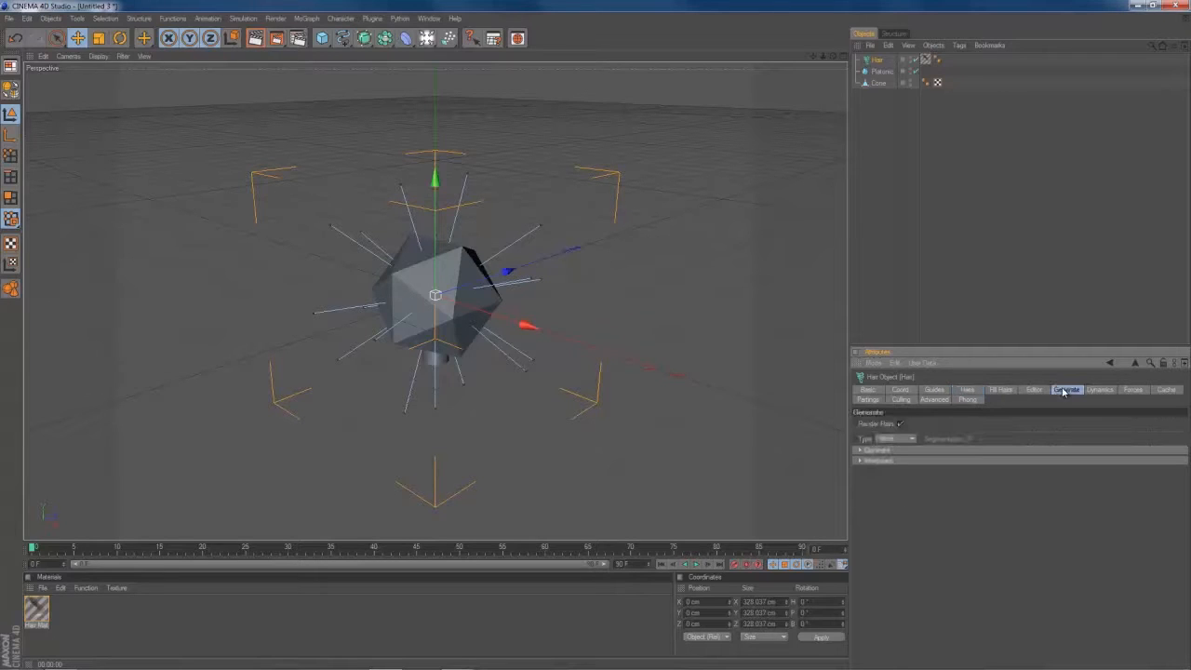
pyautogui.click(896, 438)
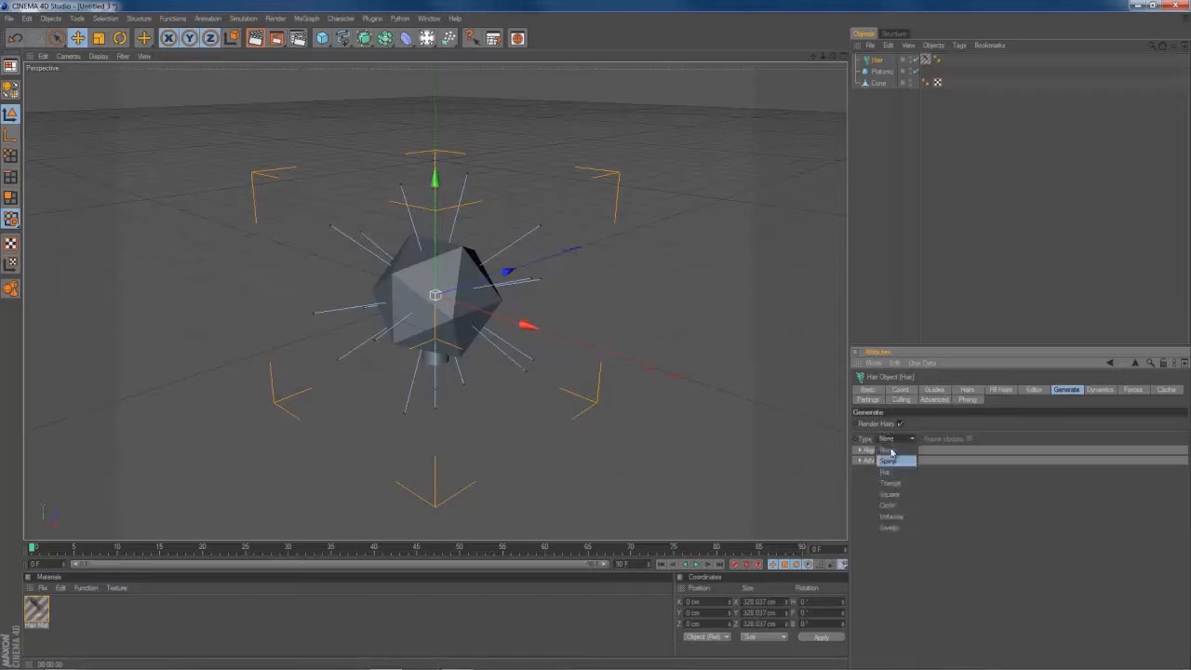
pyautogui.click(889, 461)
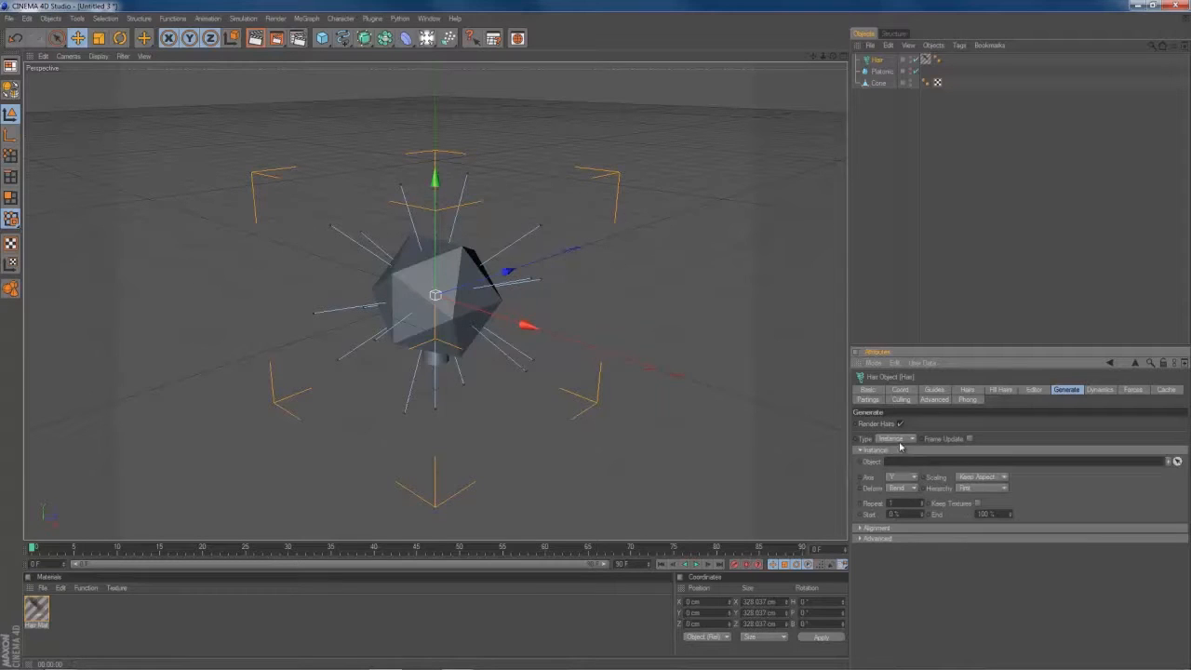
pyautogui.click(878, 83)
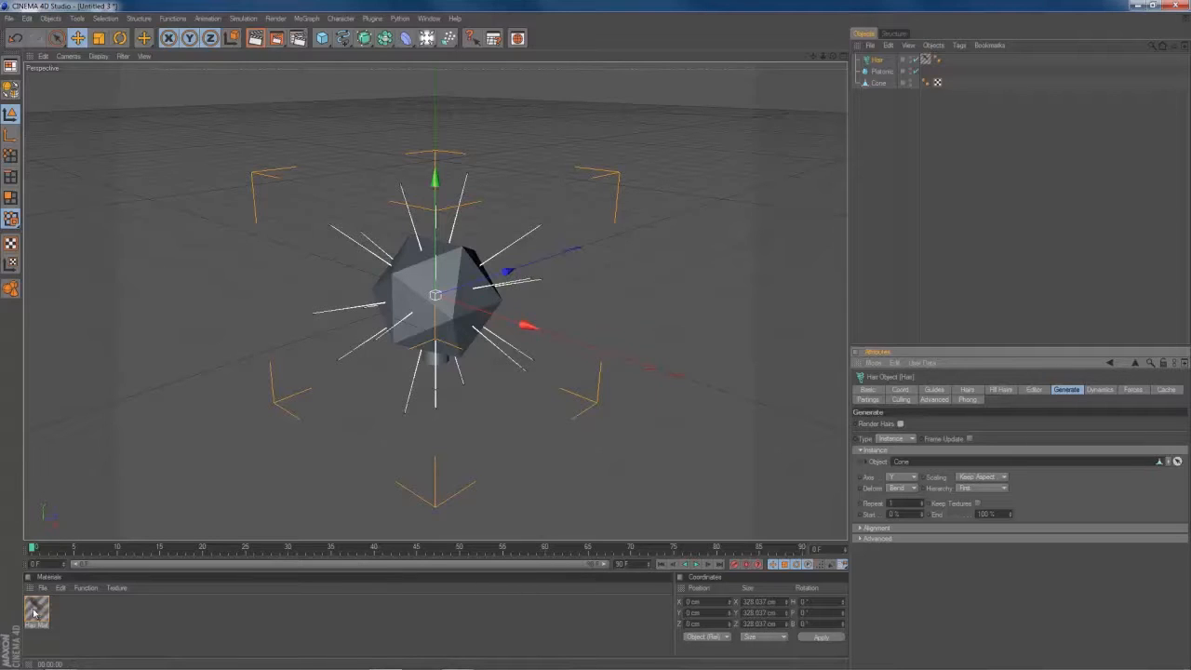
# - Edit the hair material so cone copies sprout as spikes from the platonic
pyautogui.doubleClick(37, 612)
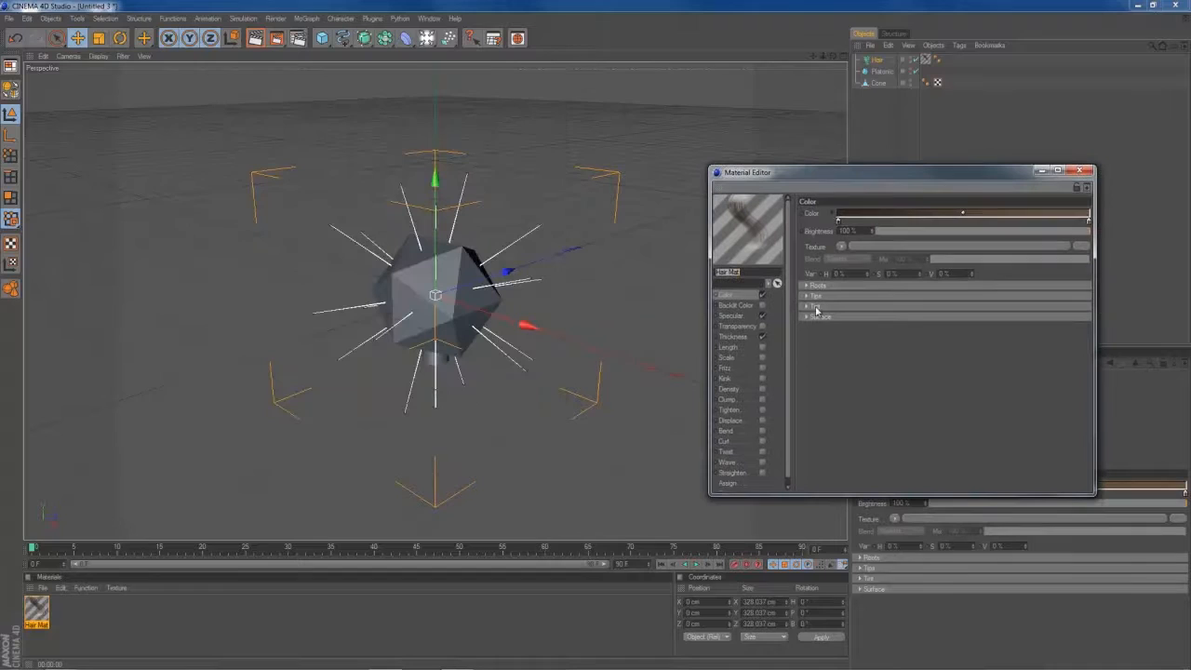
pyautogui.click(734, 336)
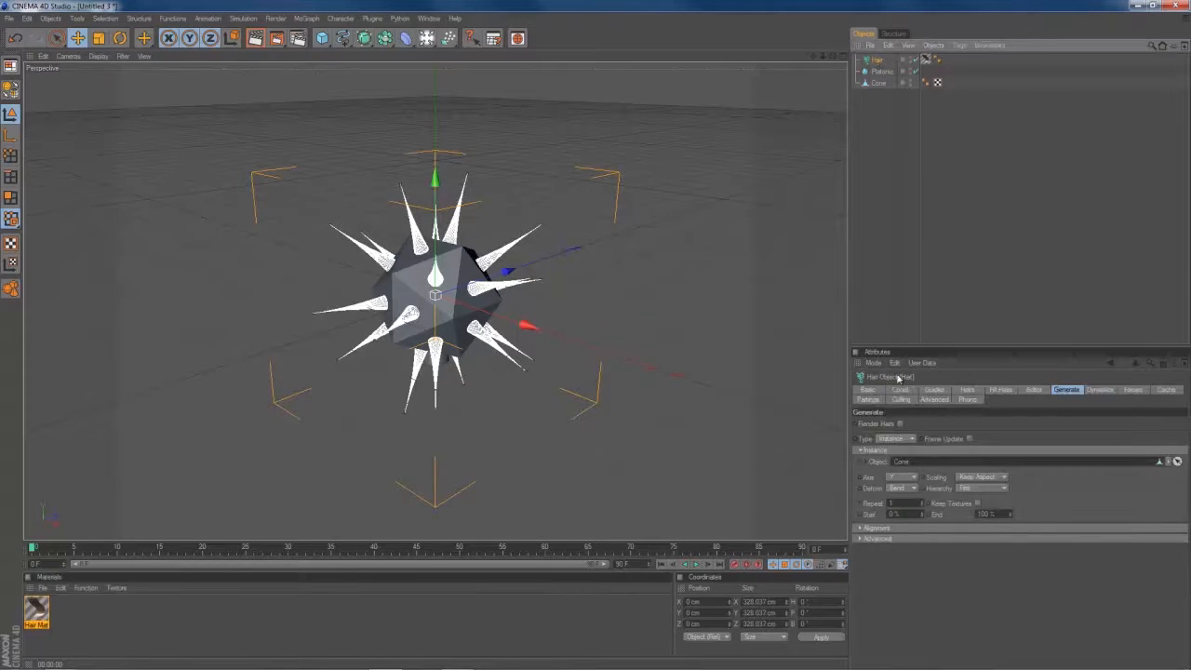
# - Set guide length to 250 cm, play the simulation, and hide the original cone
pyautogui.click(933, 388)
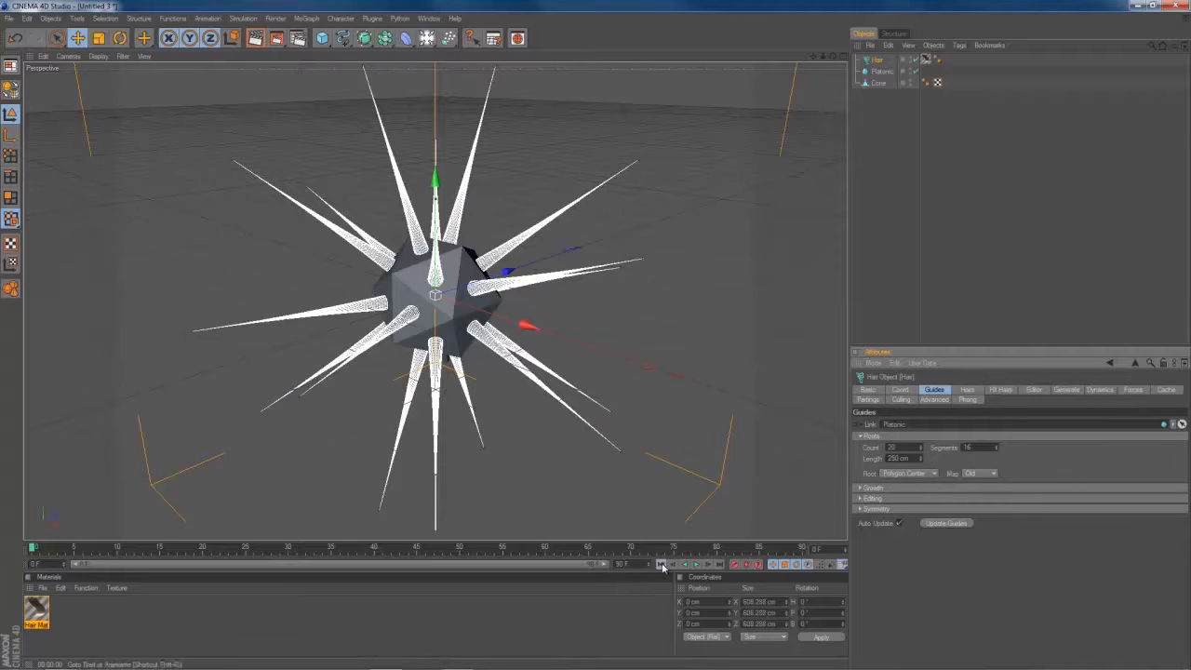
pyautogui.click(696, 564)
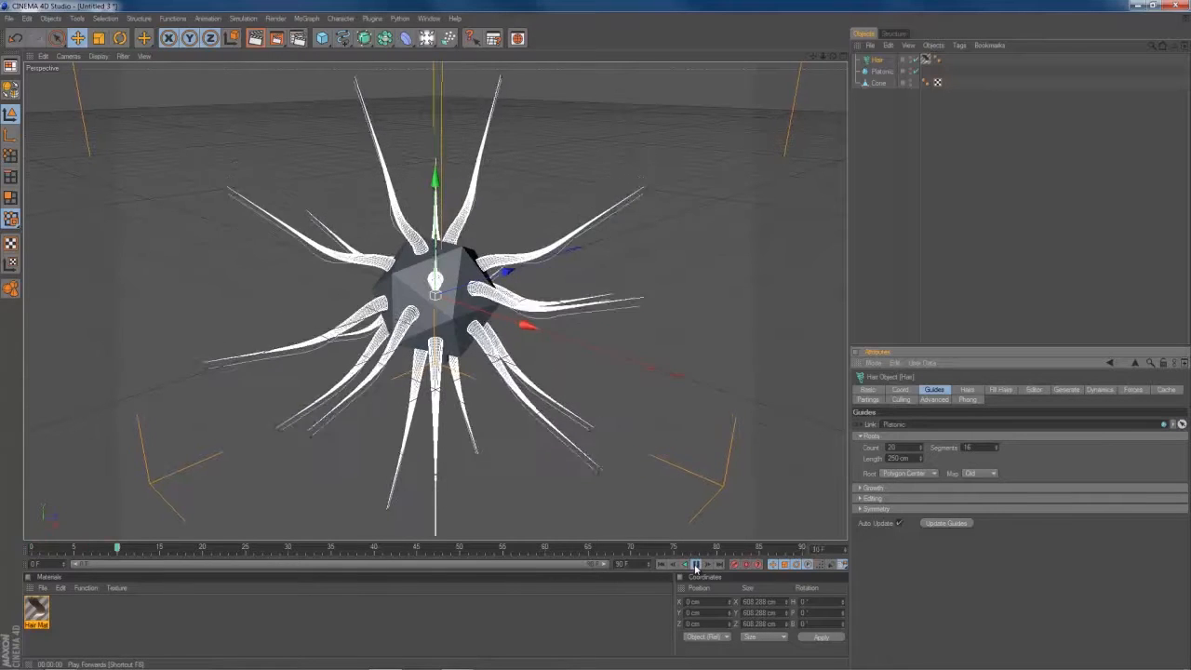
pyautogui.click(696, 564)
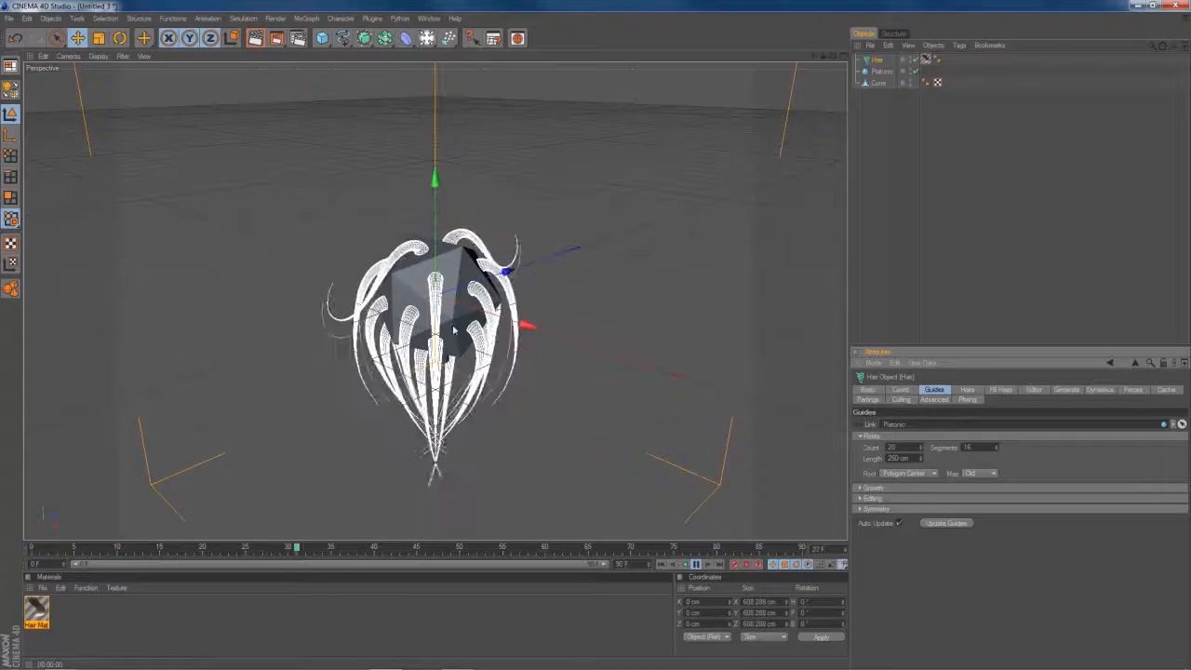
pyautogui.click(881, 70)
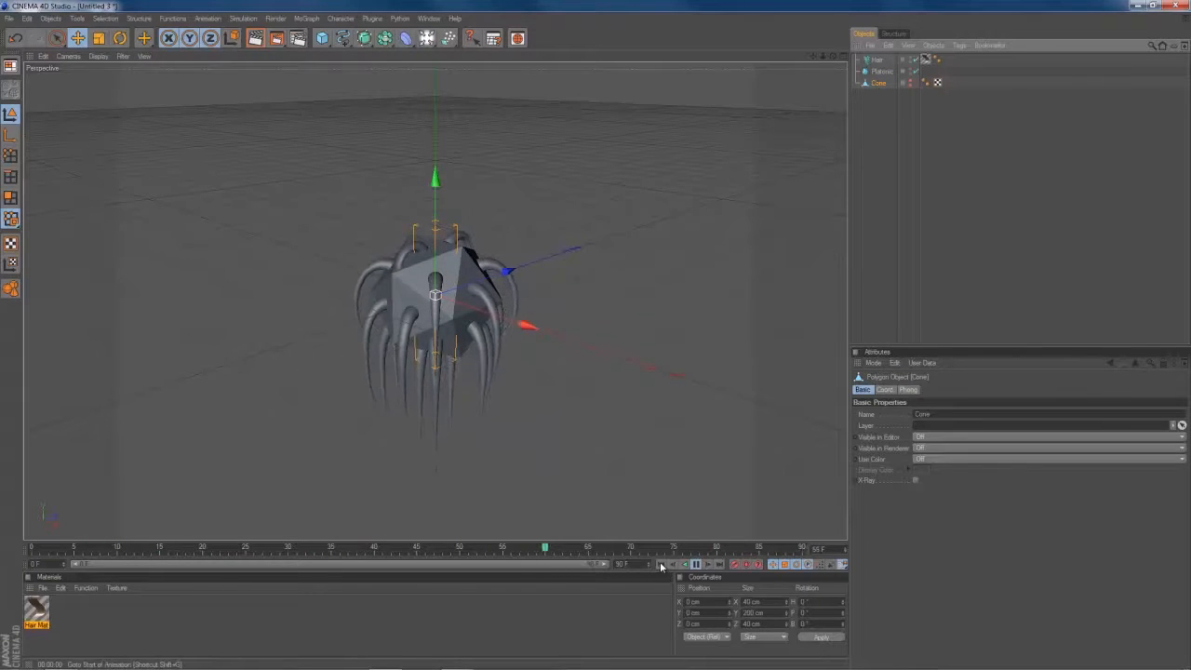
# - Enable Hair to Hair collisions and shrink the platonic radius to 30 cm
pyautogui.click(696, 564)
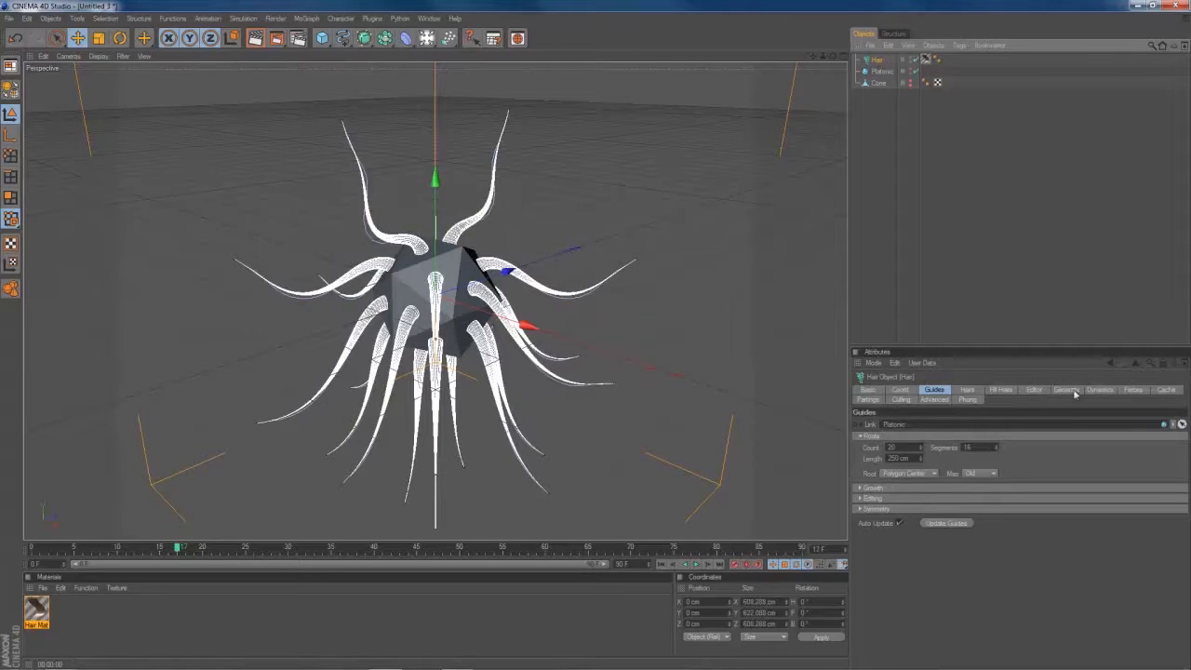
pyautogui.click(1133, 389)
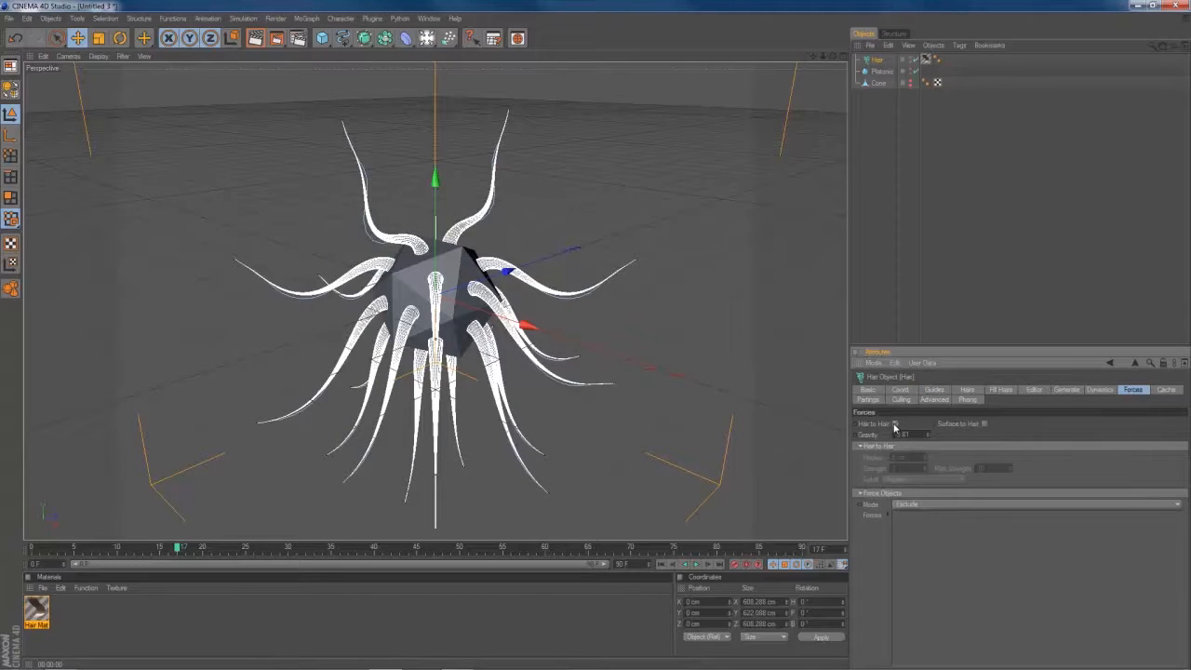
pyautogui.click(895, 423)
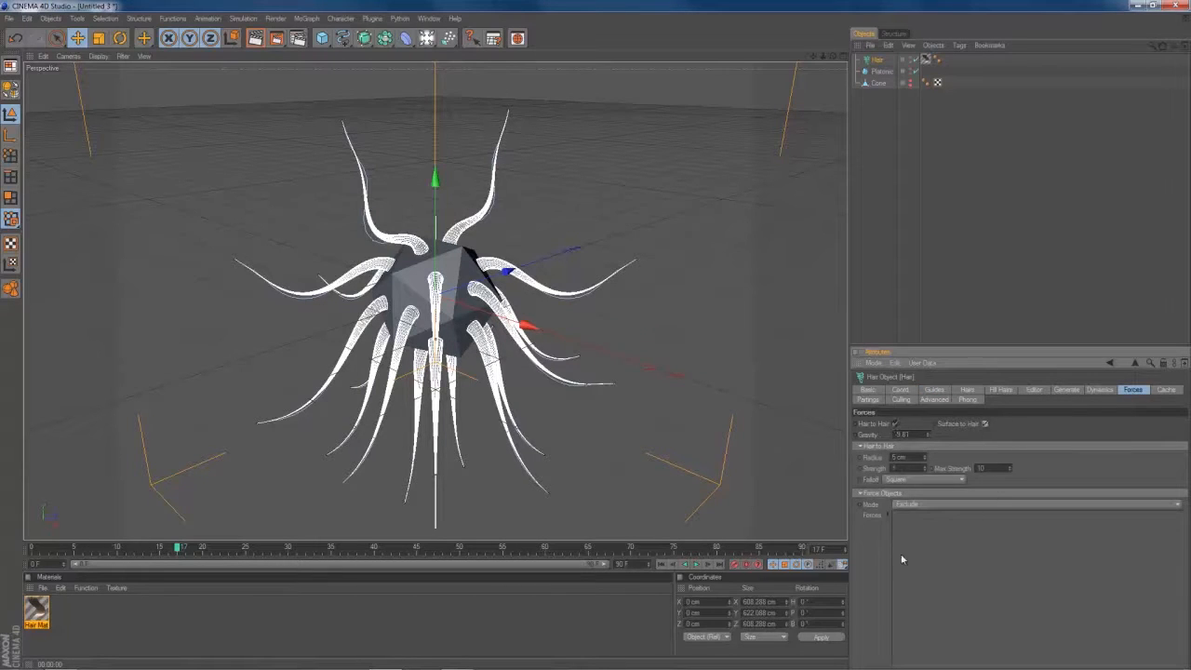
pyautogui.click(696, 563)
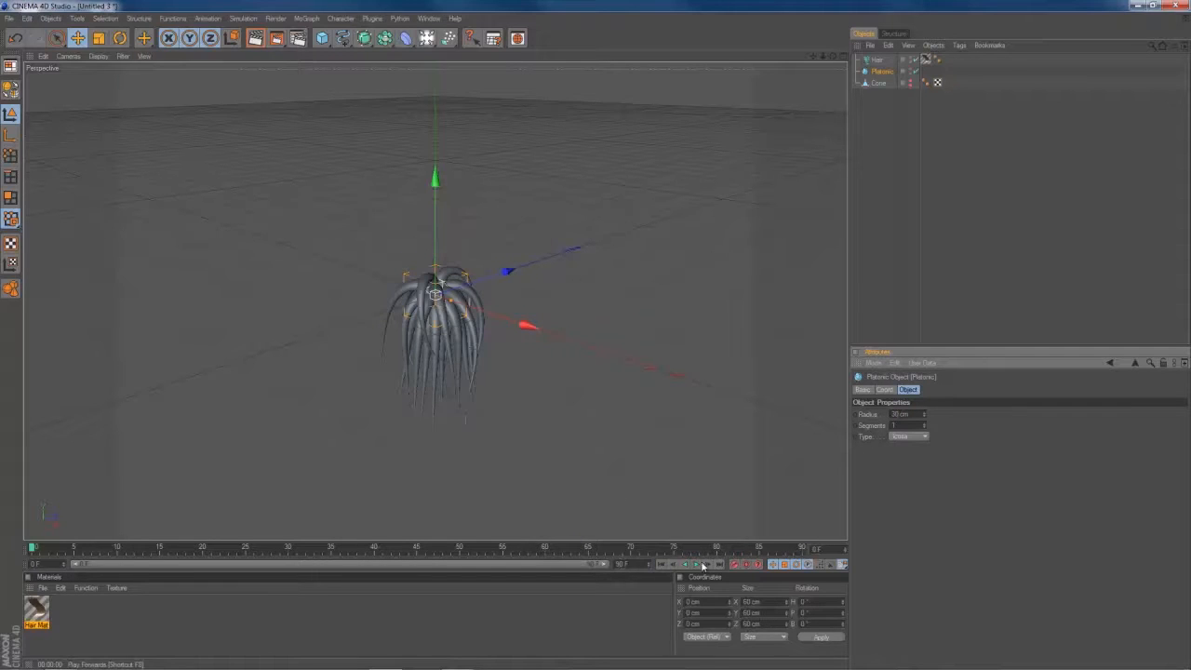
# - Play the simulation and add a 100 cm sphere below the hanging tentacles
pyautogui.click(696, 563)
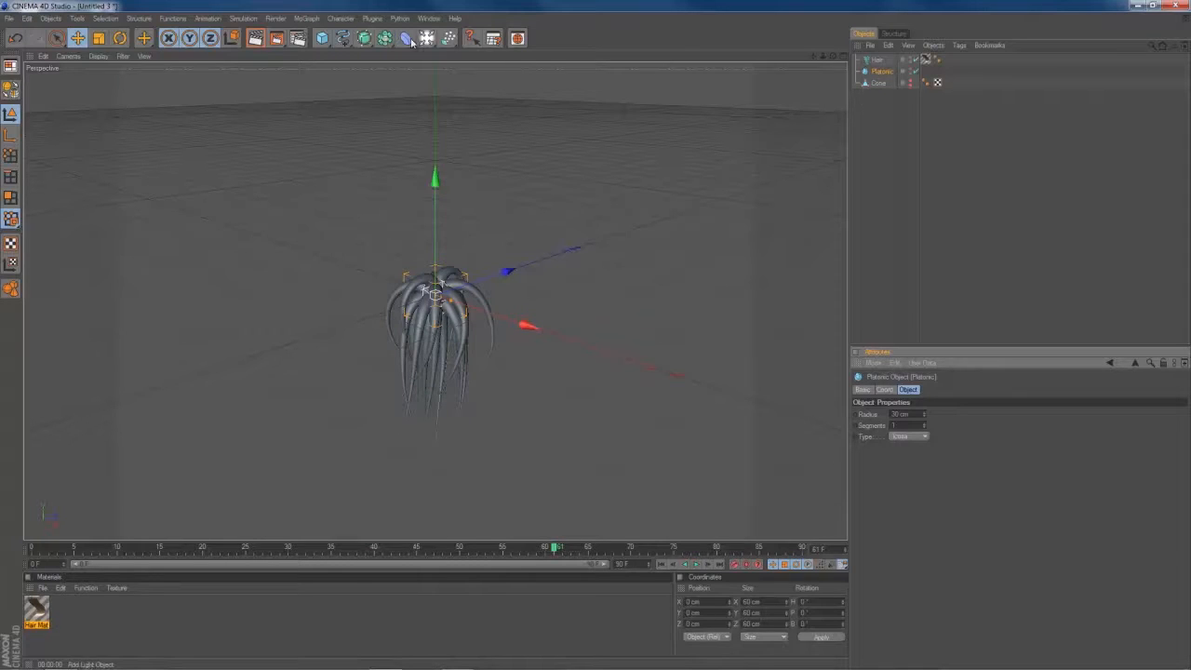
pyautogui.click(322, 38)
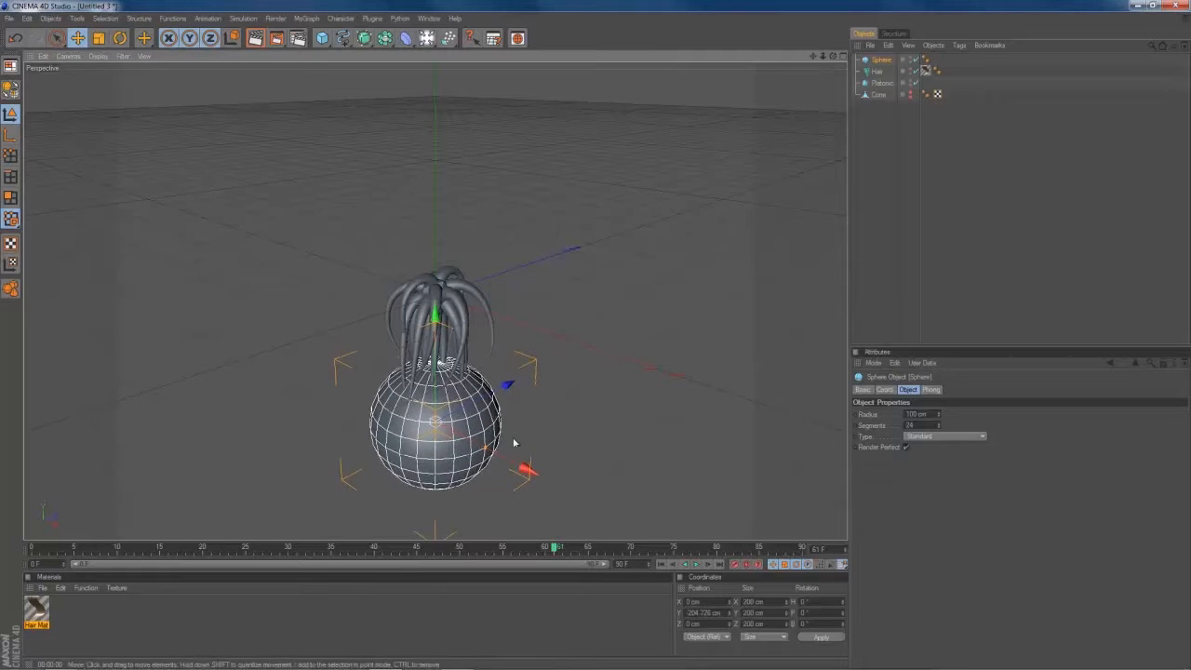
# - Move the sphere under the tentacles and give it a Hair Collider tag
pyautogui.moveTo(433, 423); pyautogui.dragTo(497, 433)
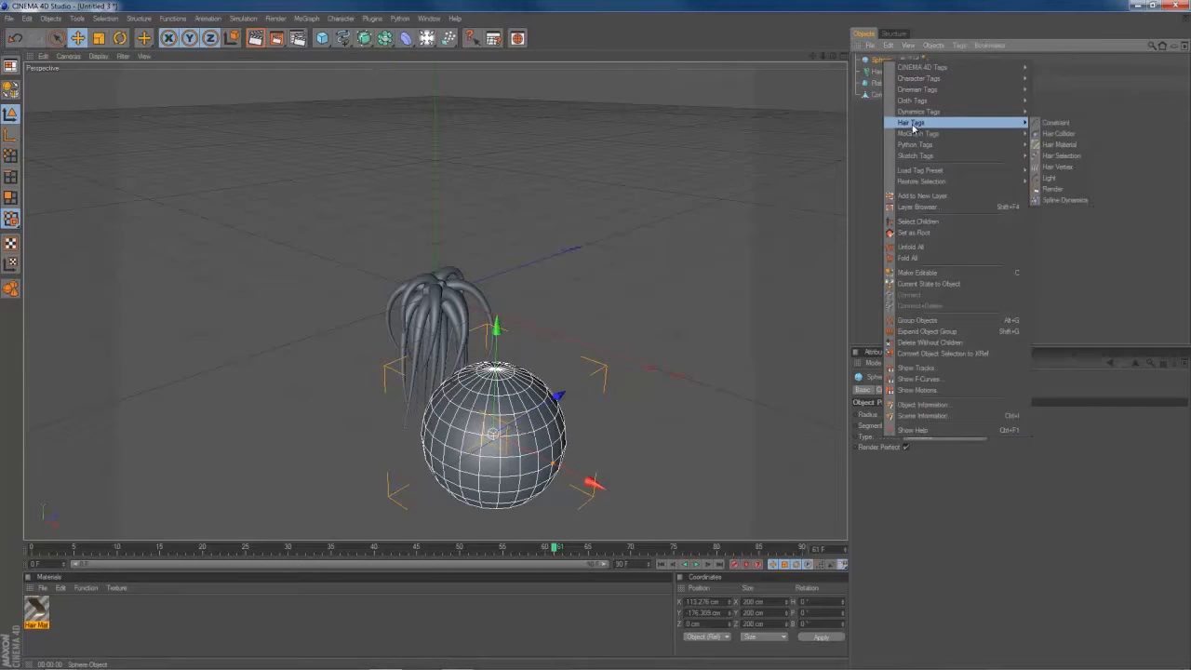
pyautogui.moveTo(1058, 133)
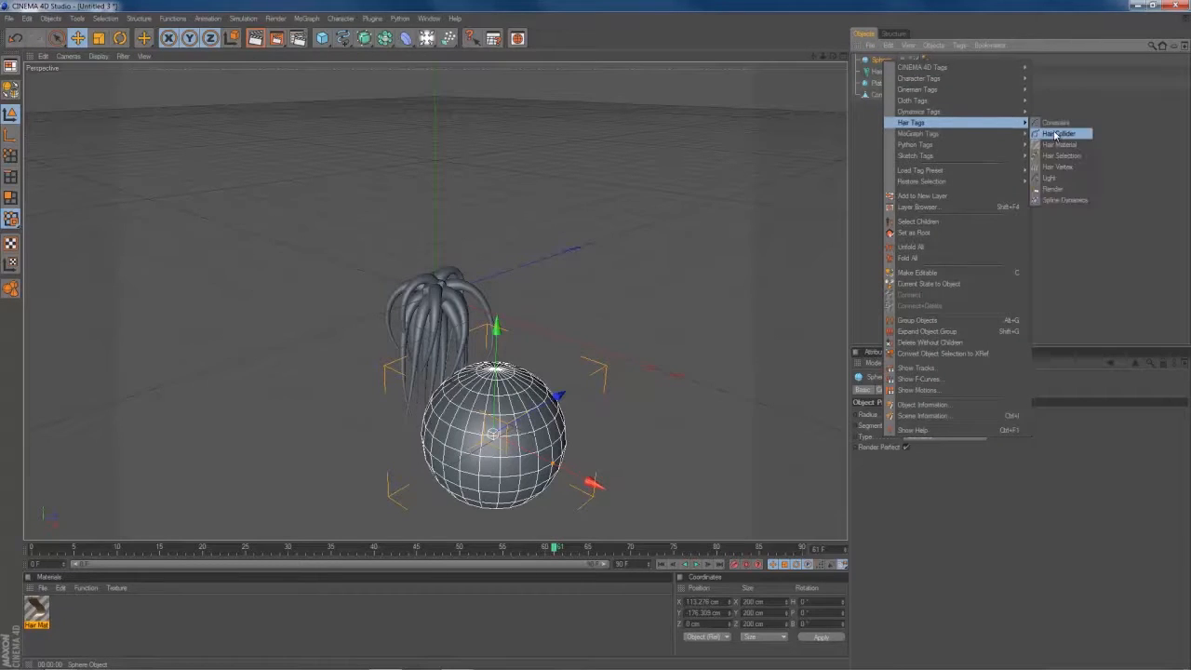
pyautogui.click(1059, 133)
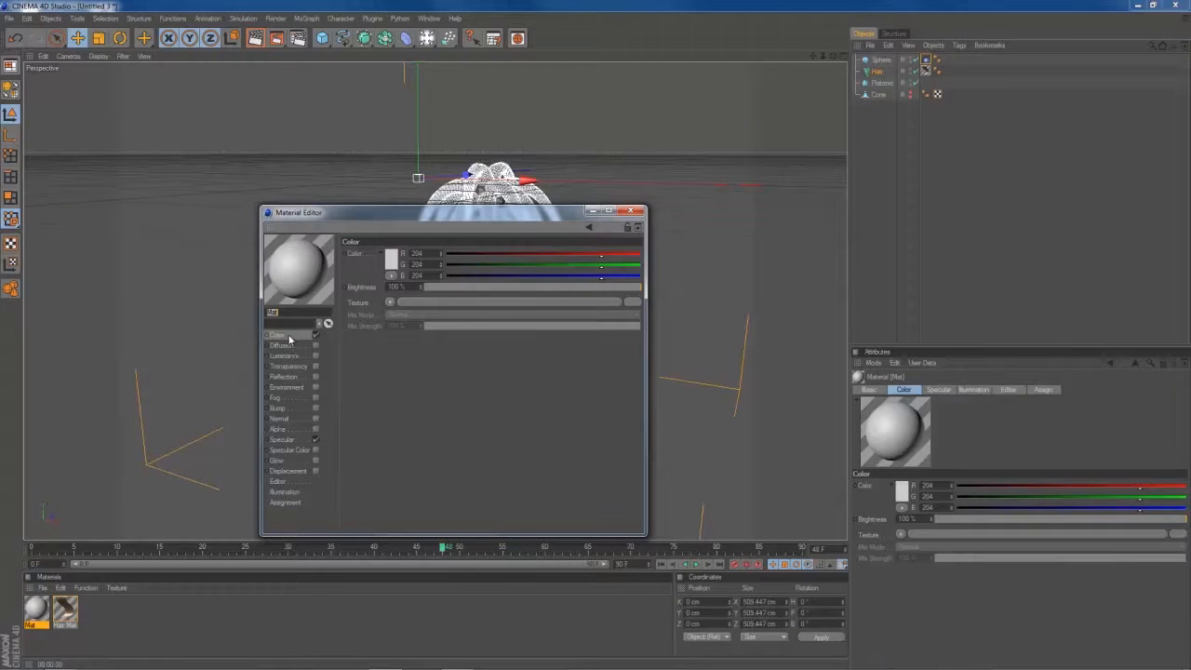
# - Set the new material's colour to red for the tentacles
pyautogui.click(389, 253)
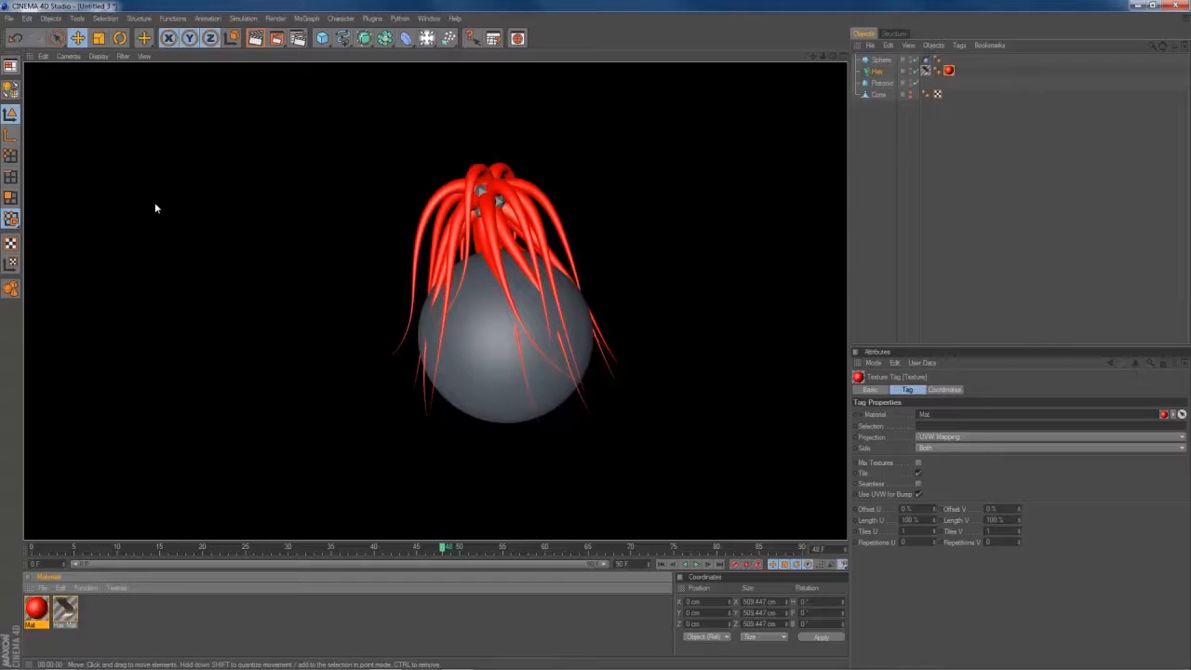
pyautogui.moveTo(379, 416)
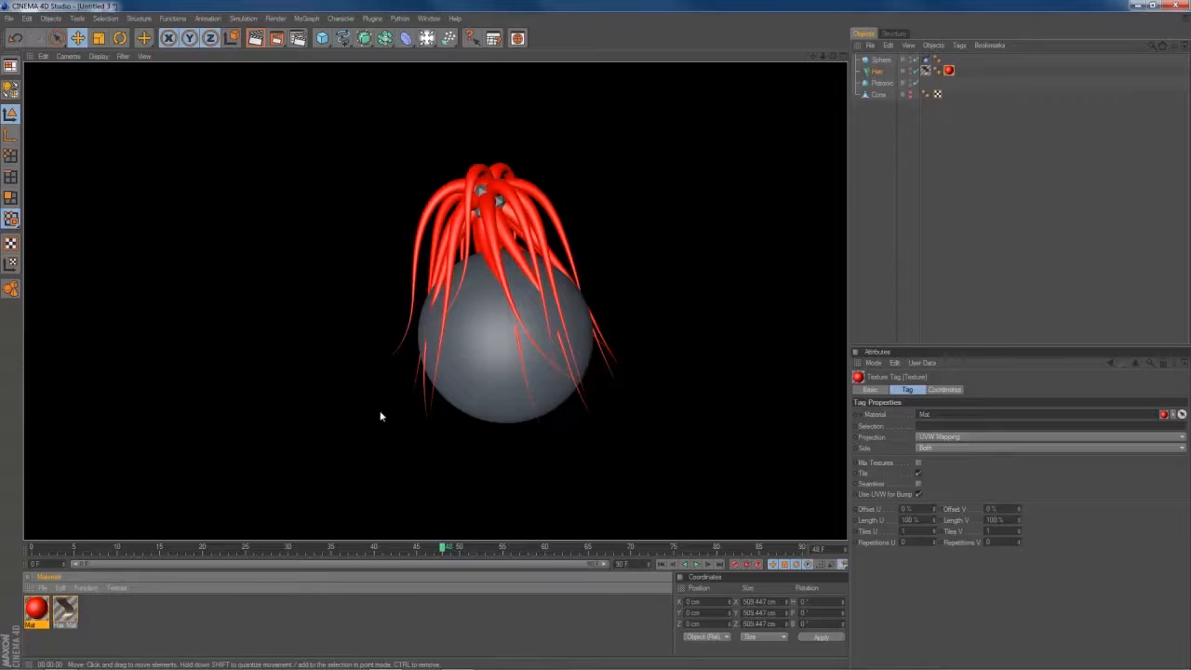